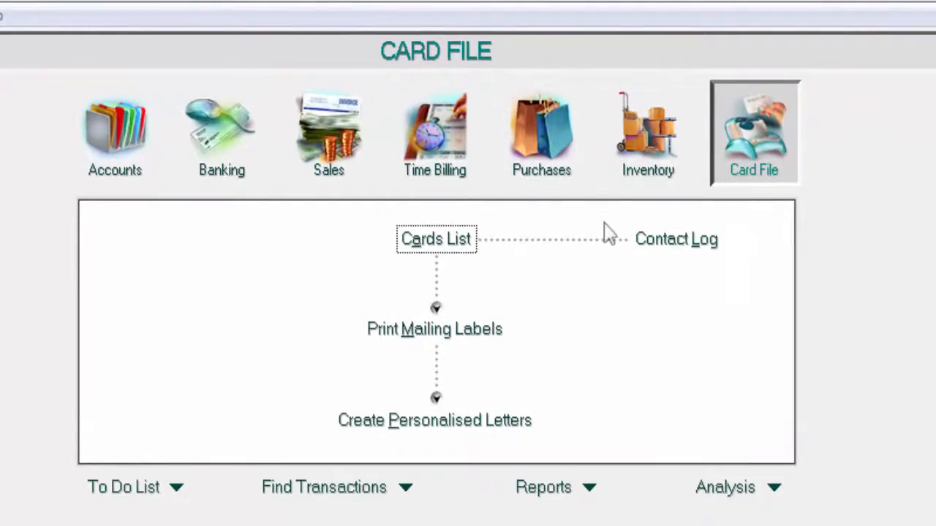
Step: Open the Cards List from the Card File command centre
left_click(435, 238)
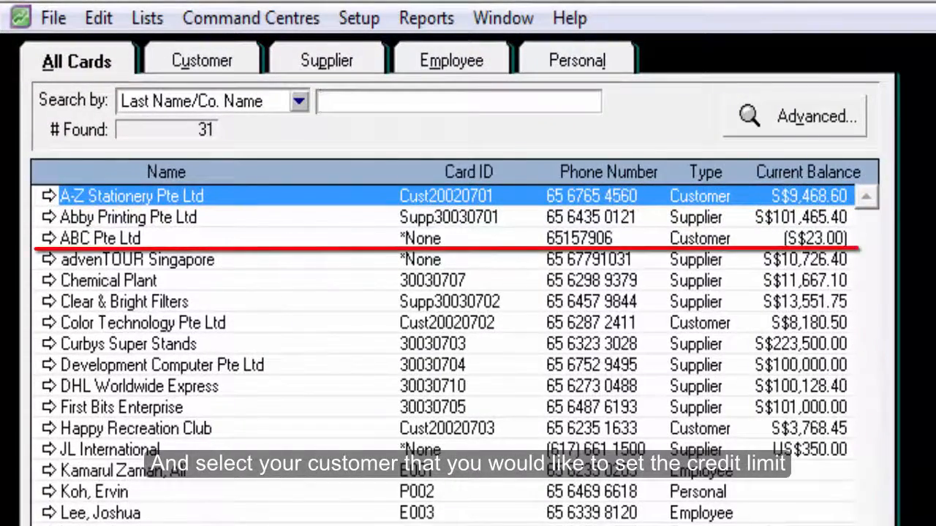
Step: Open ABC Pte Ltd's card and bring up its Credit Limit & Hold settings
double_click(101, 237)
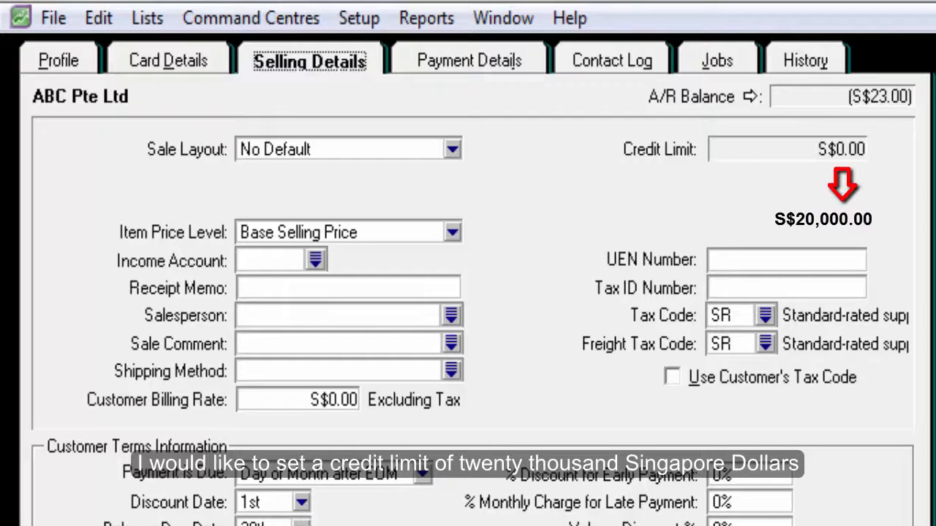
left_click(37, 471)
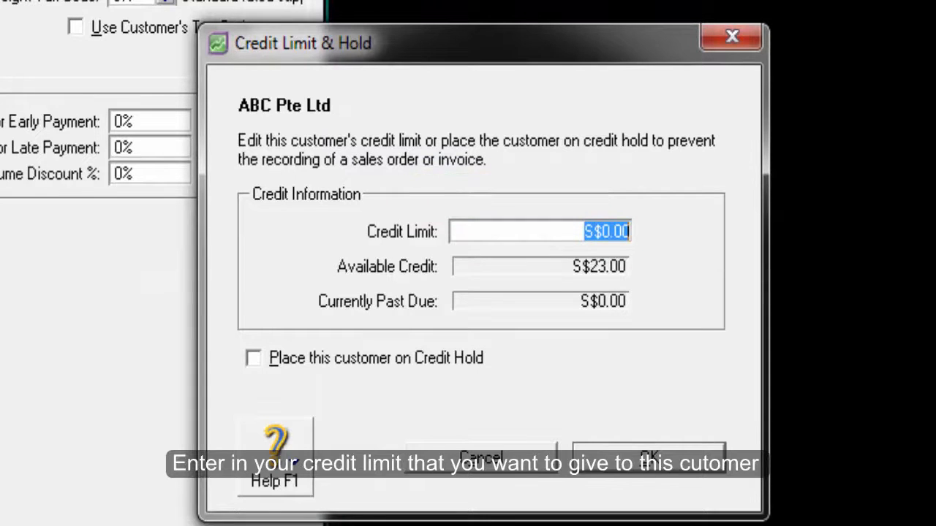
Step: Enter 20000 as ABC Pte Ltd's credit limit and confirm it
type("20000")
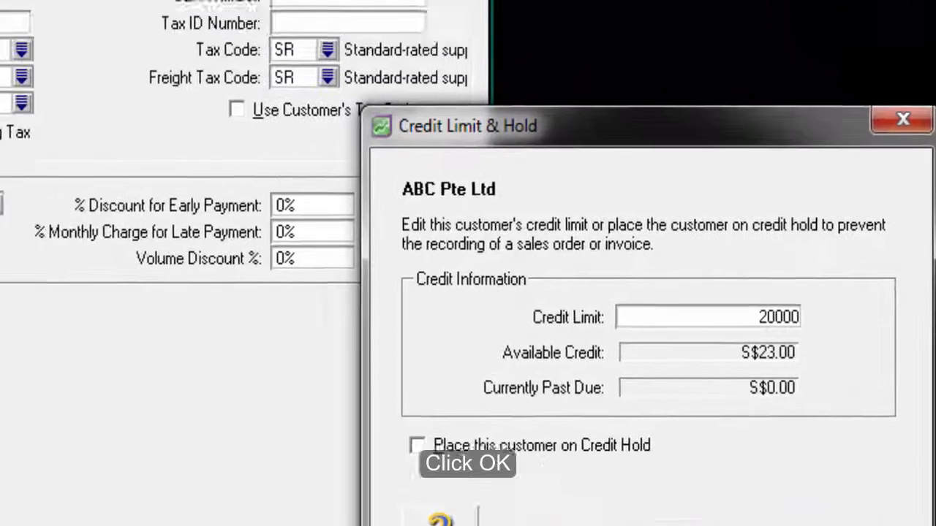
left_click(467, 463)
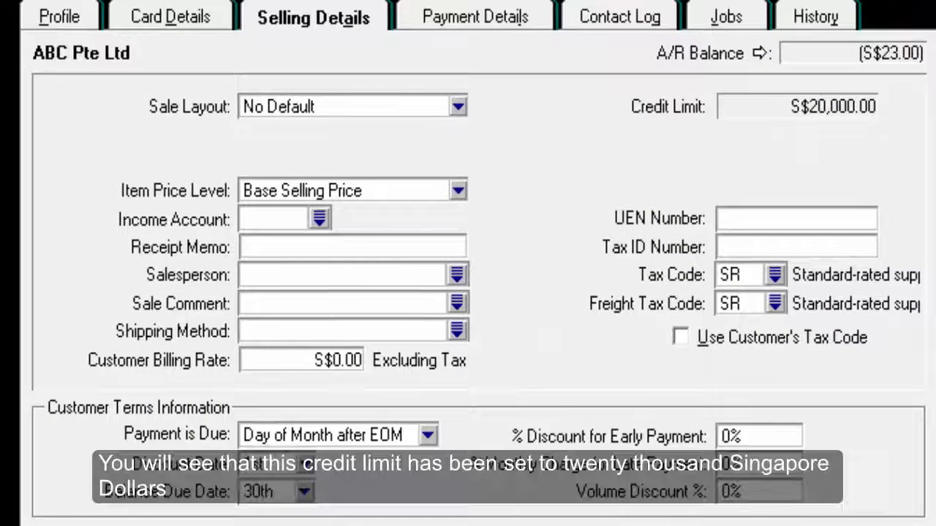